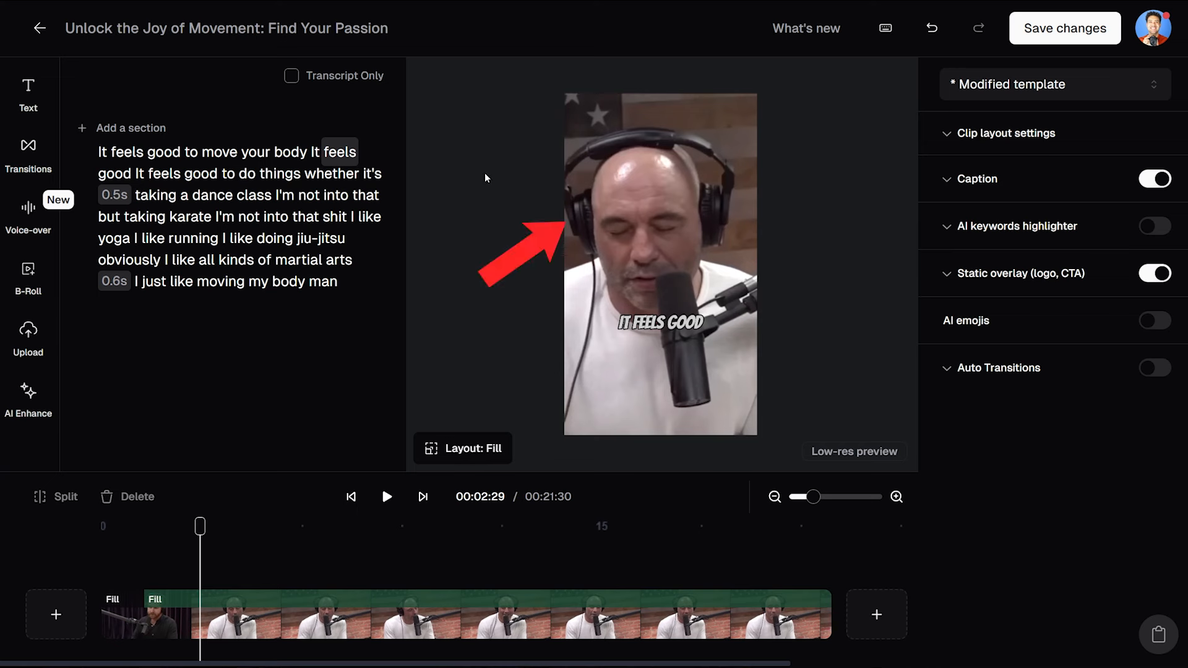
pyautogui.moveTo(490, 218)
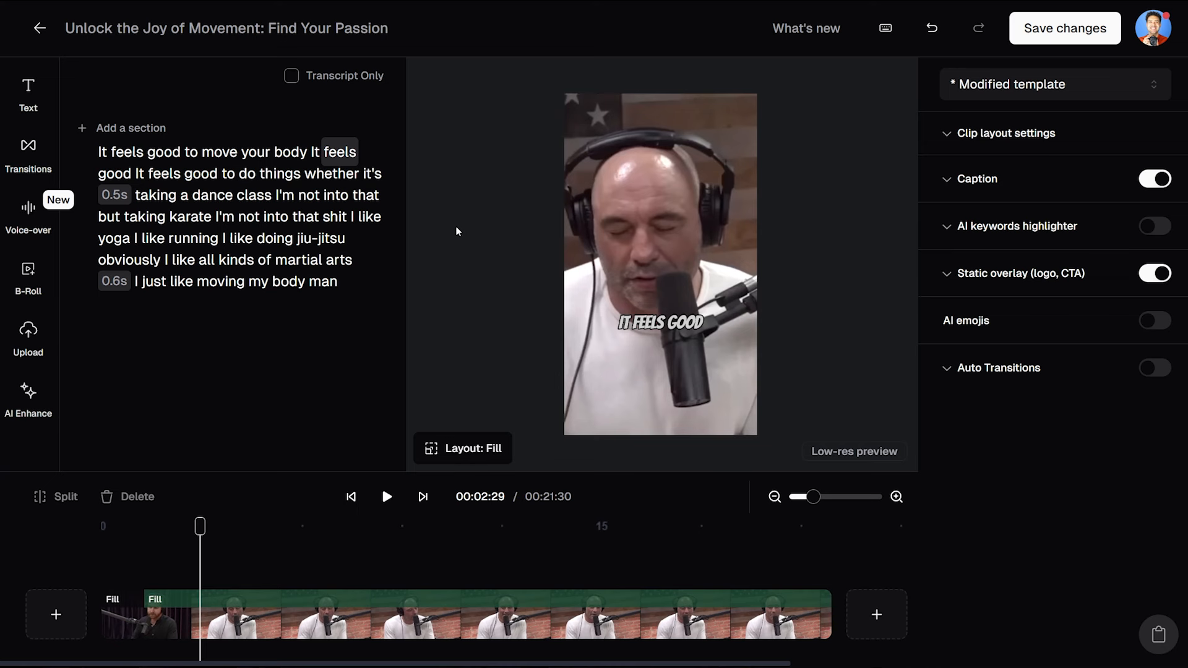
pyautogui.moveTo(386, 147)
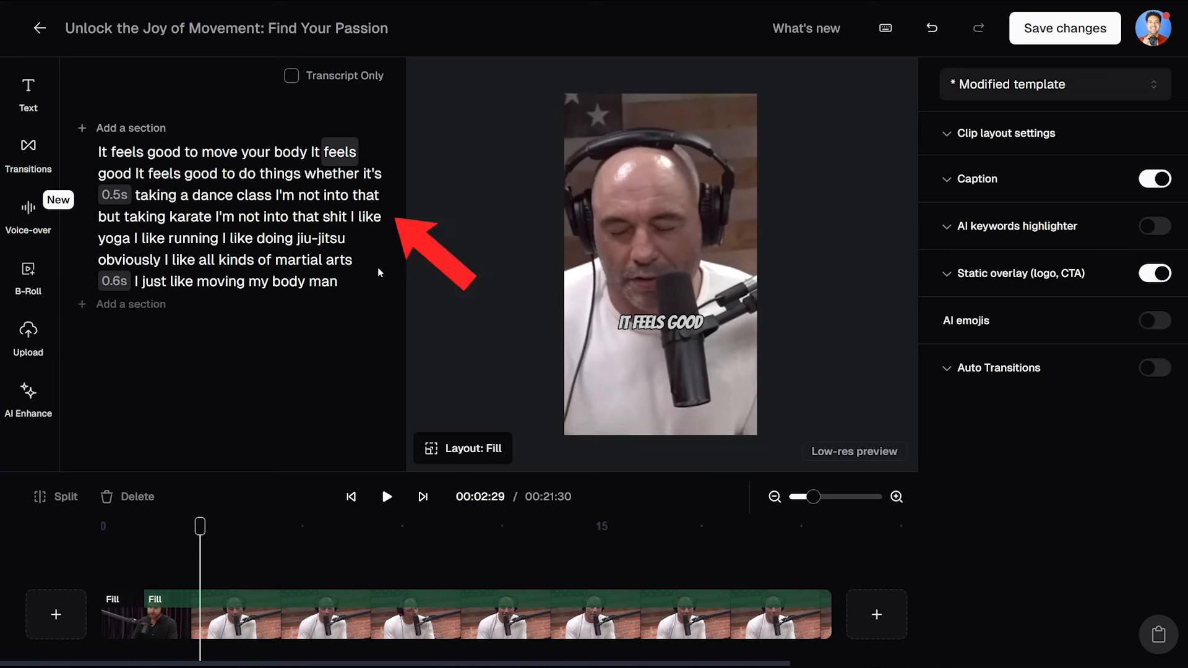
pyautogui.moveTo(397, 198)
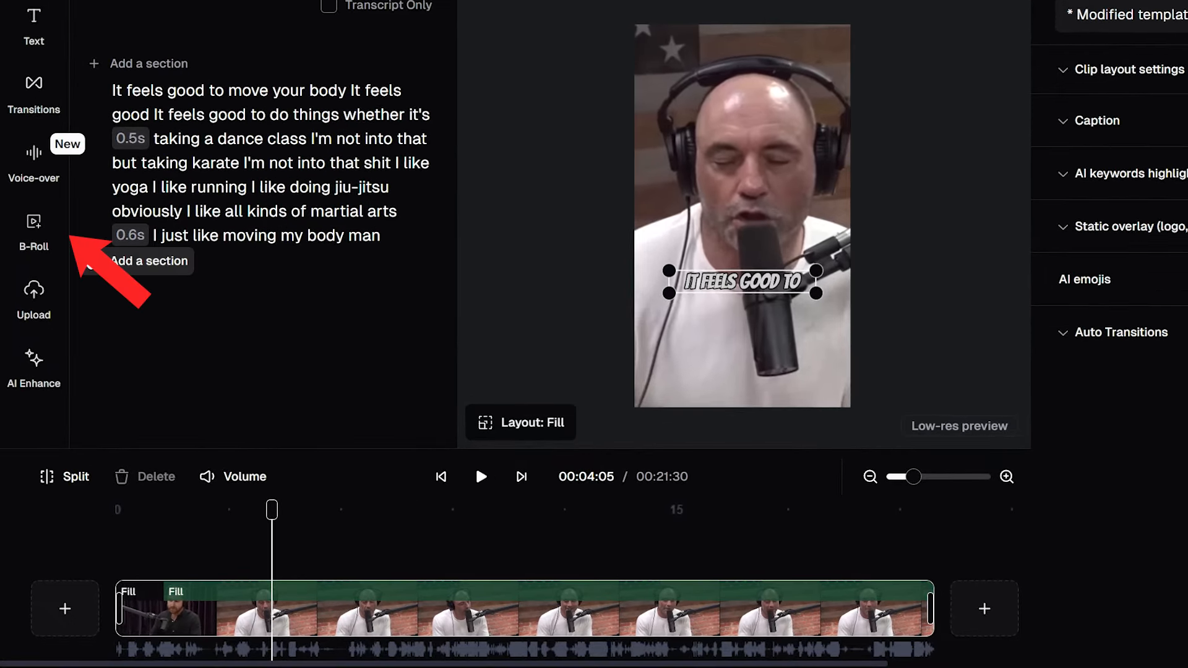
# Step: Auto-generate AI B-roll, placing karate dojo and jiu-jitsu gym images on the timeline
pyautogui.click(33, 231)
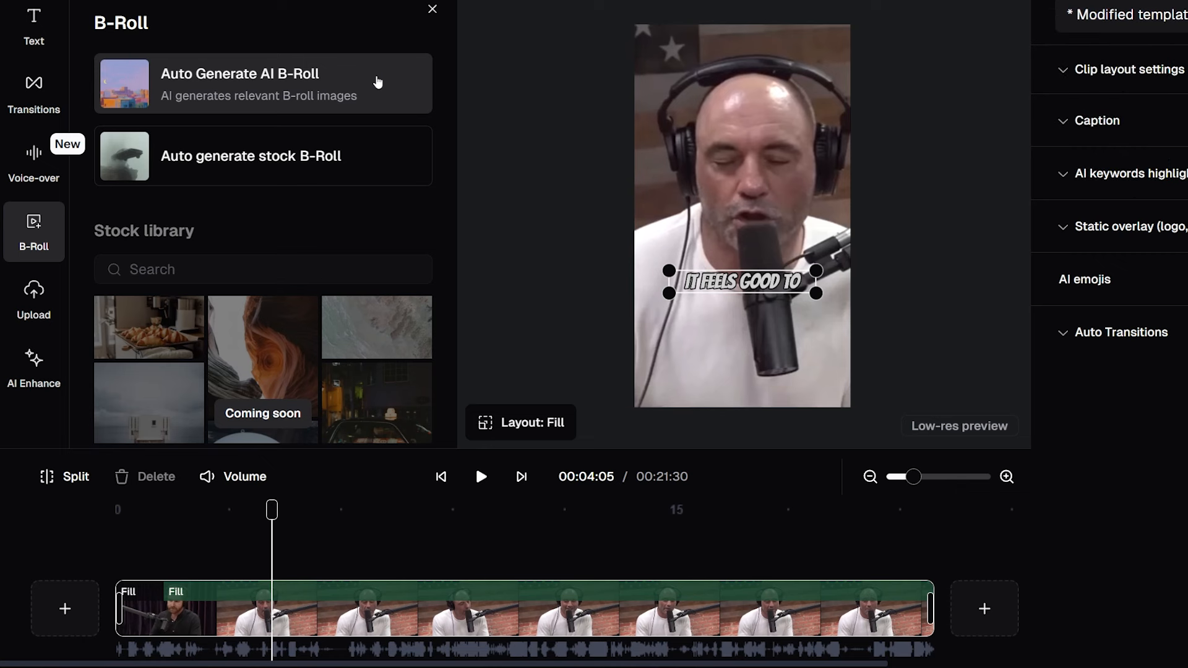
pyautogui.click(262, 83)
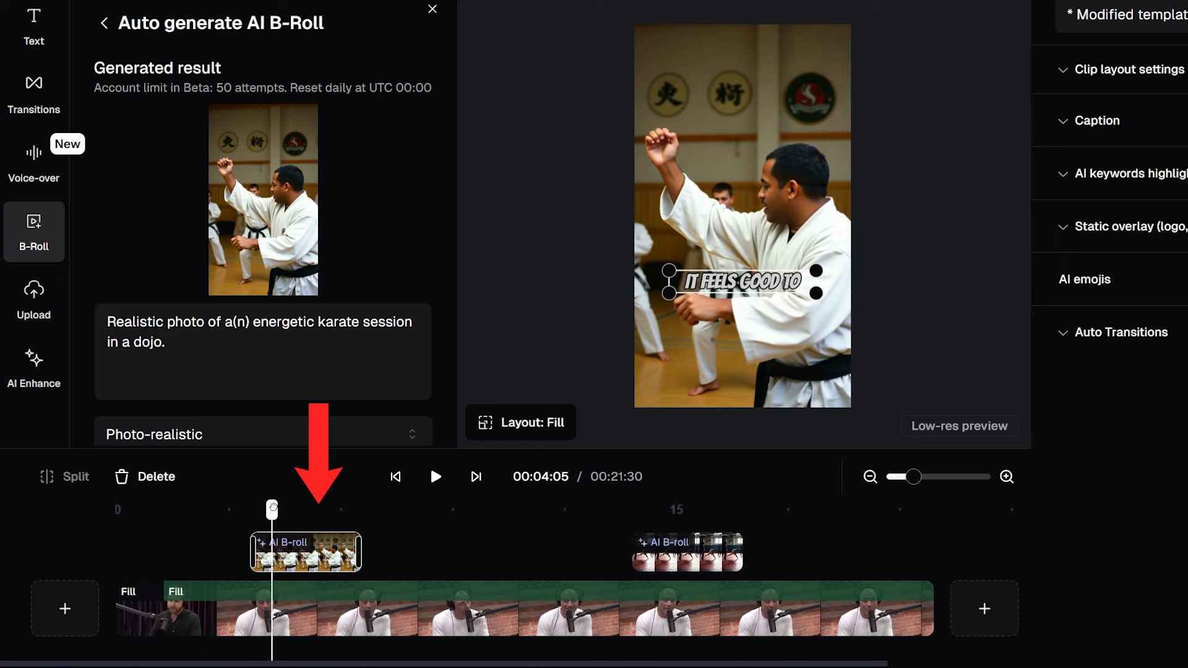
pyautogui.click(103, 23)
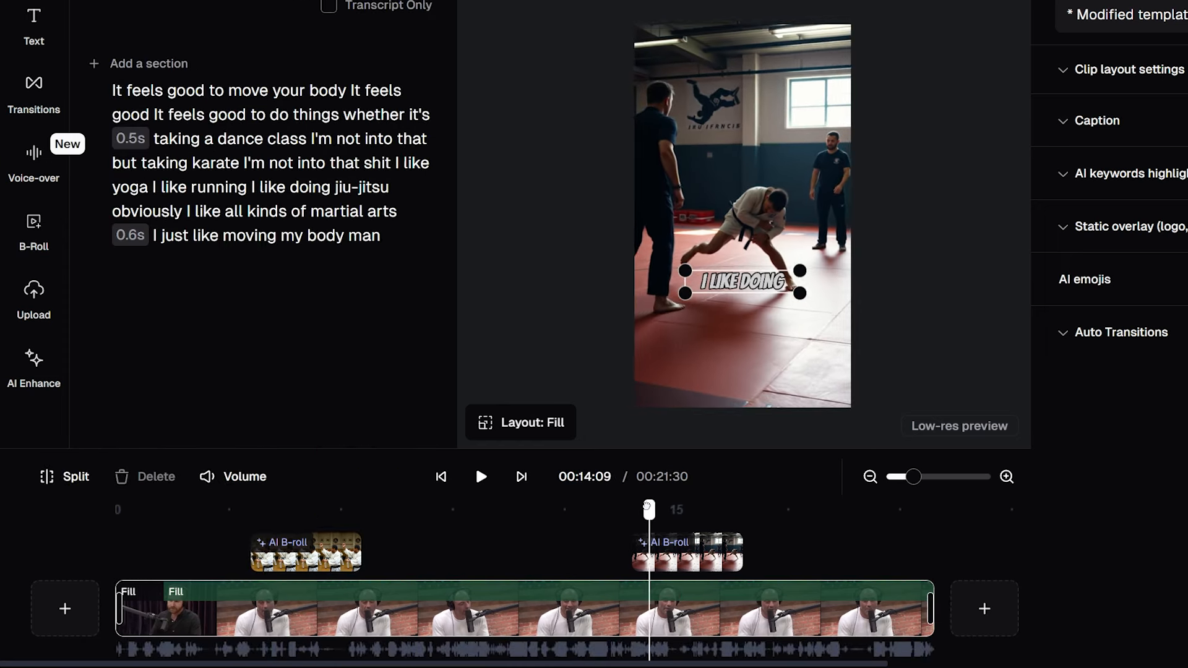
pyautogui.click(585, 509)
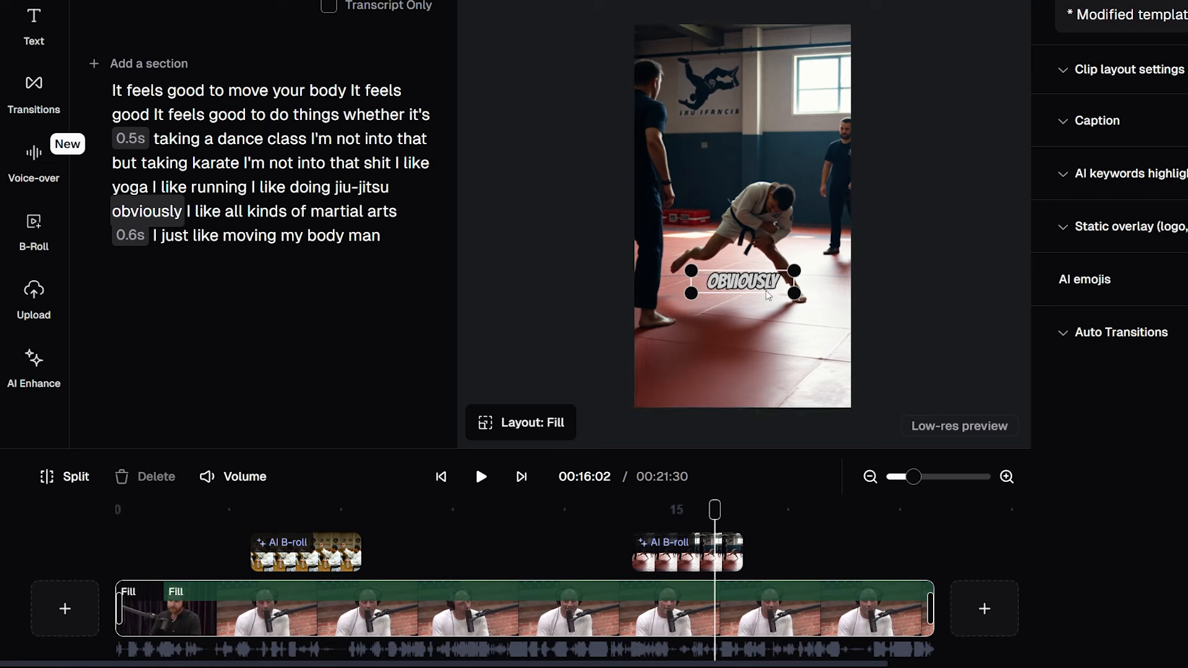
# Step: Reposition the OBVIOUSLY caption lower near the fighter's foot, then switch captions off
pyautogui.moveTo(747, 282); pyautogui.dragTo(747, 144)
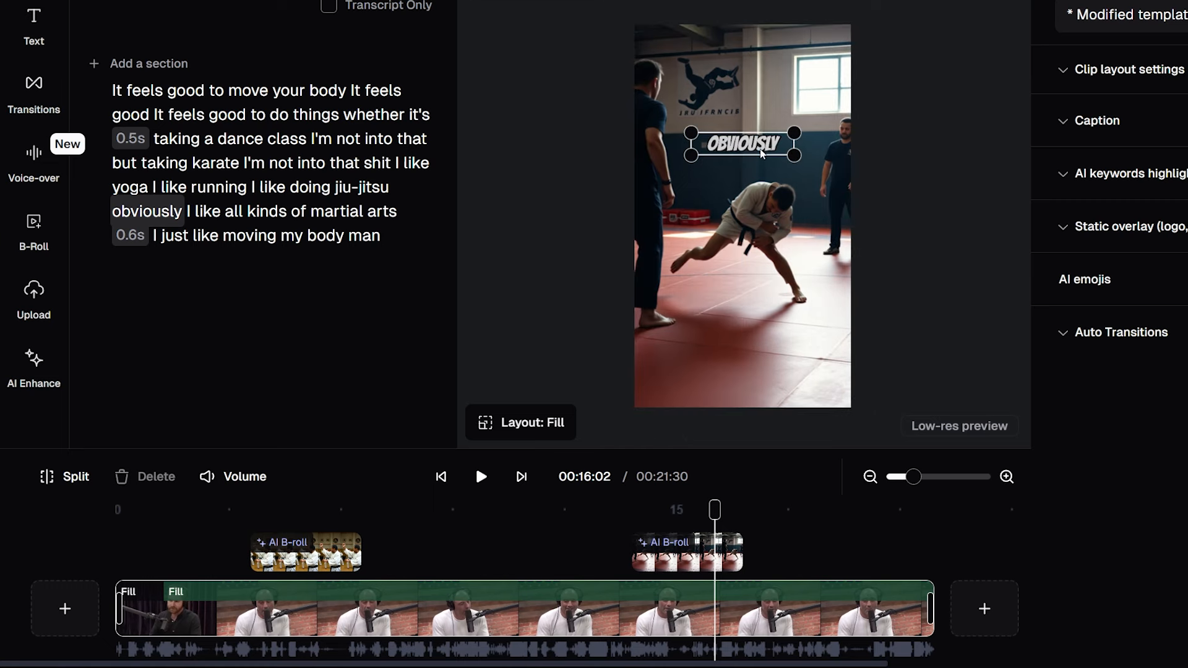
pyautogui.moveTo(743, 143); pyautogui.dragTo(743, 272)
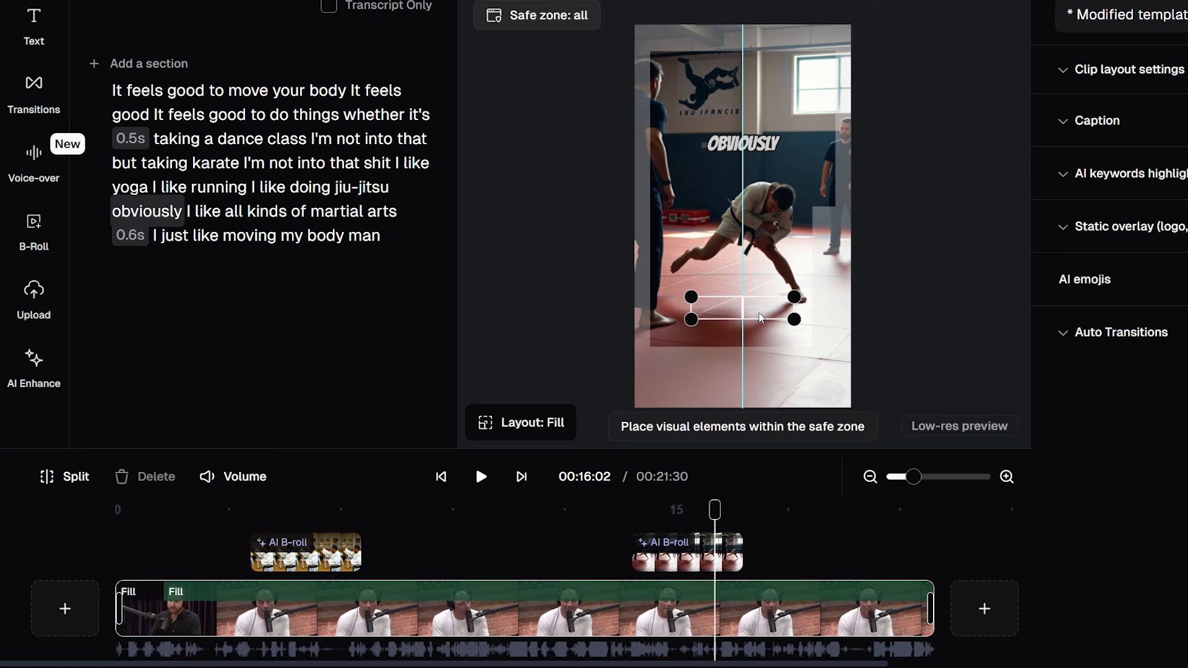
pyautogui.moveTo(743, 307); pyautogui.dragTo(743, 187)
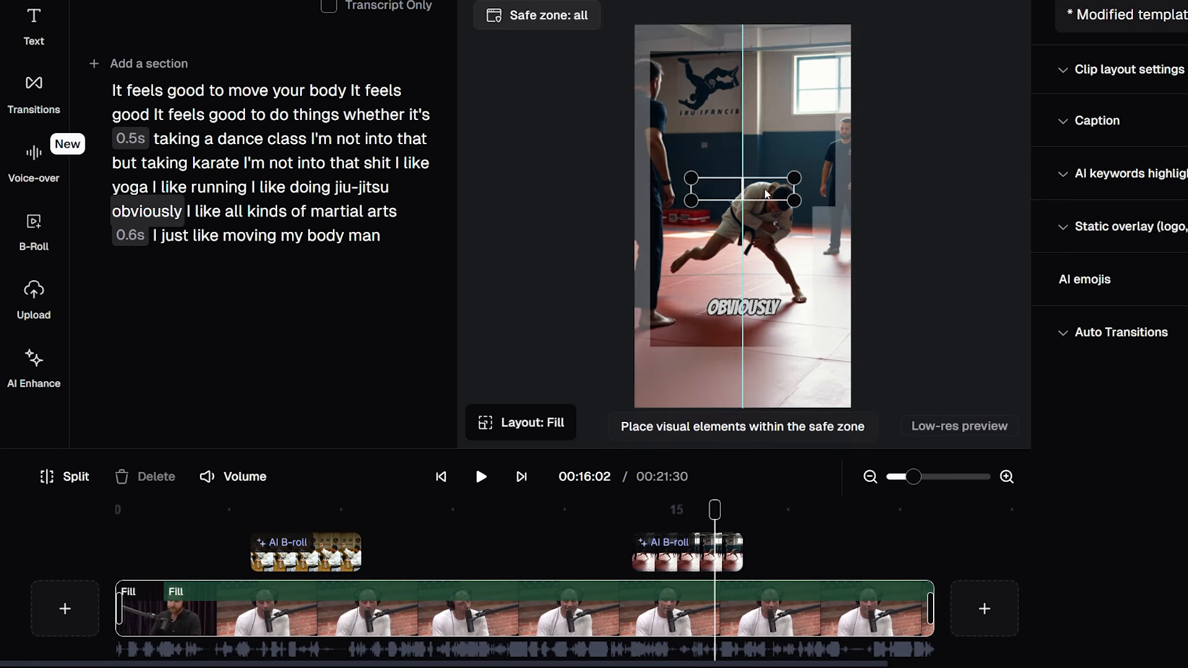
pyautogui.moveTo(743, 187); pyautogui.dragTo(743, 240)
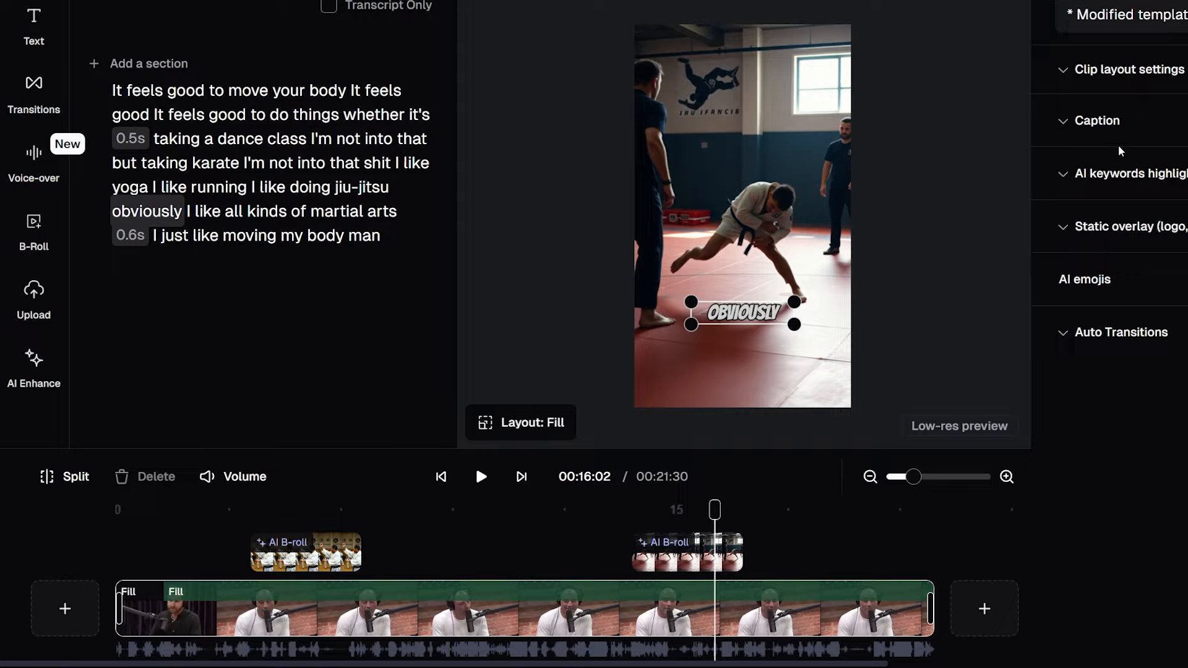
pyautogui.click(1148, 120)
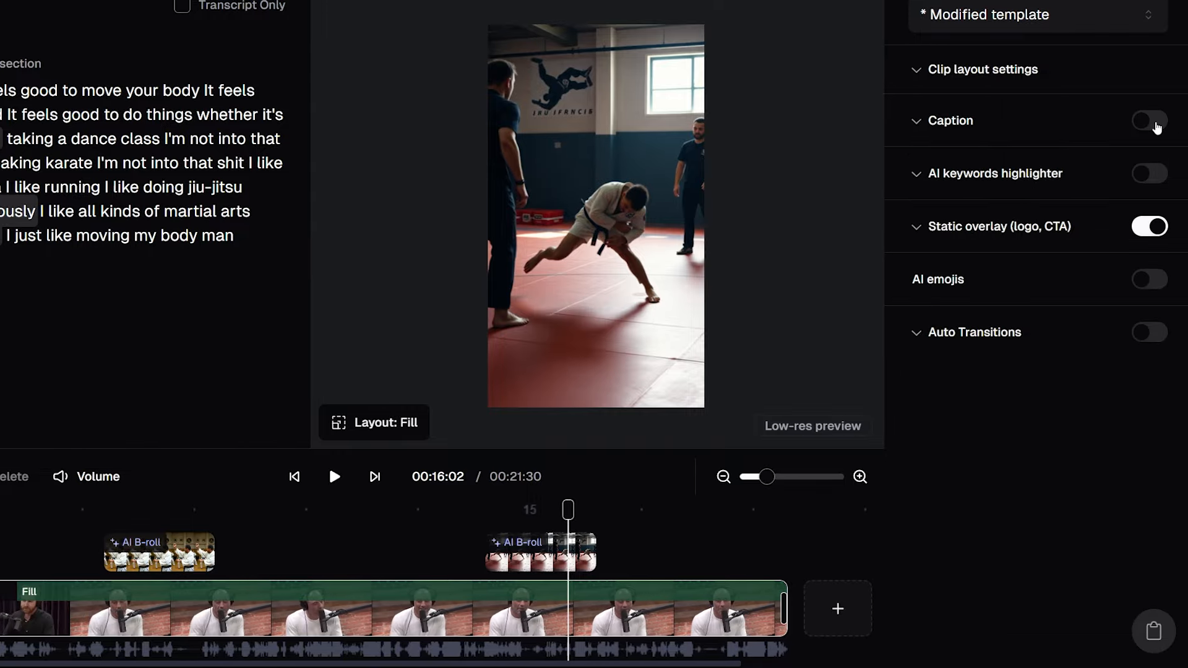
# Step: Re-enable captions over the jiu-jitsu image and show the AI audio enhancement options
pyautogui.click(1150, 120)
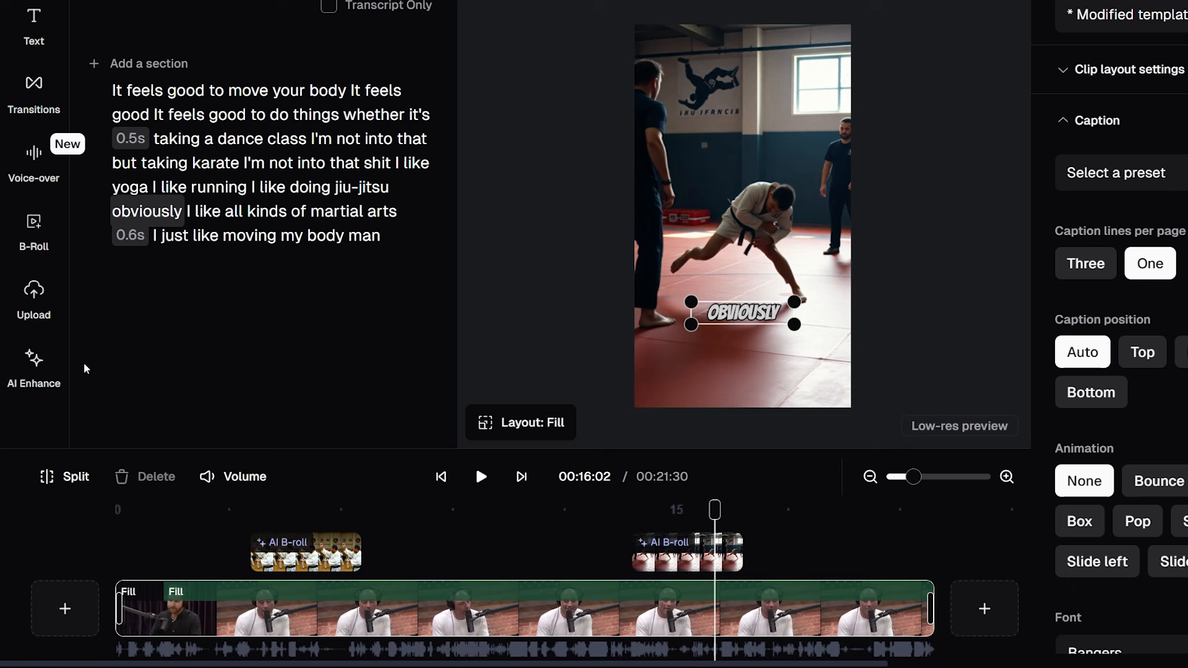
pyautogui.click(33, 367)
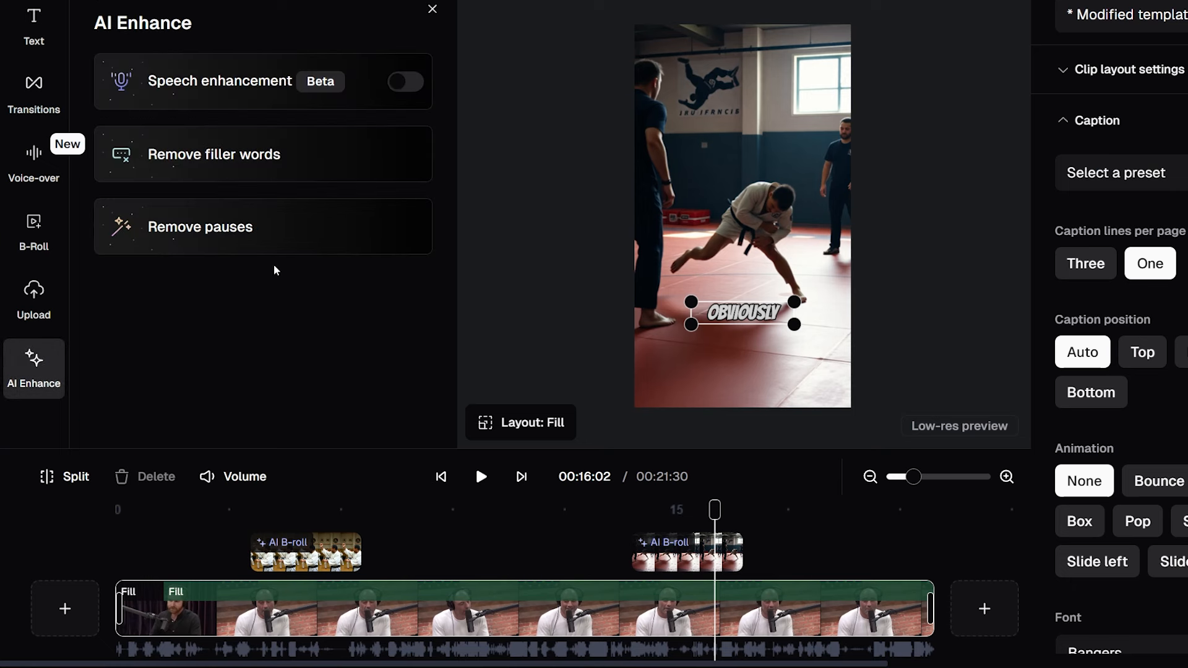
pyautogui.moveTo(324, 225)
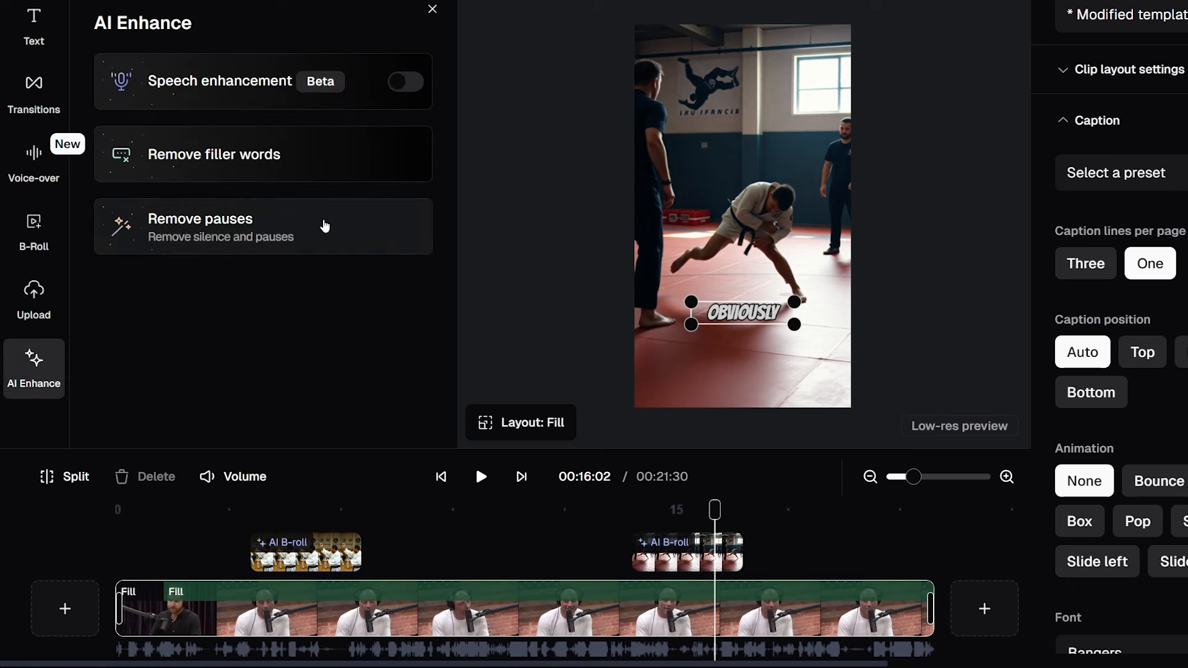
pyautogui.moveTo(329, 120)
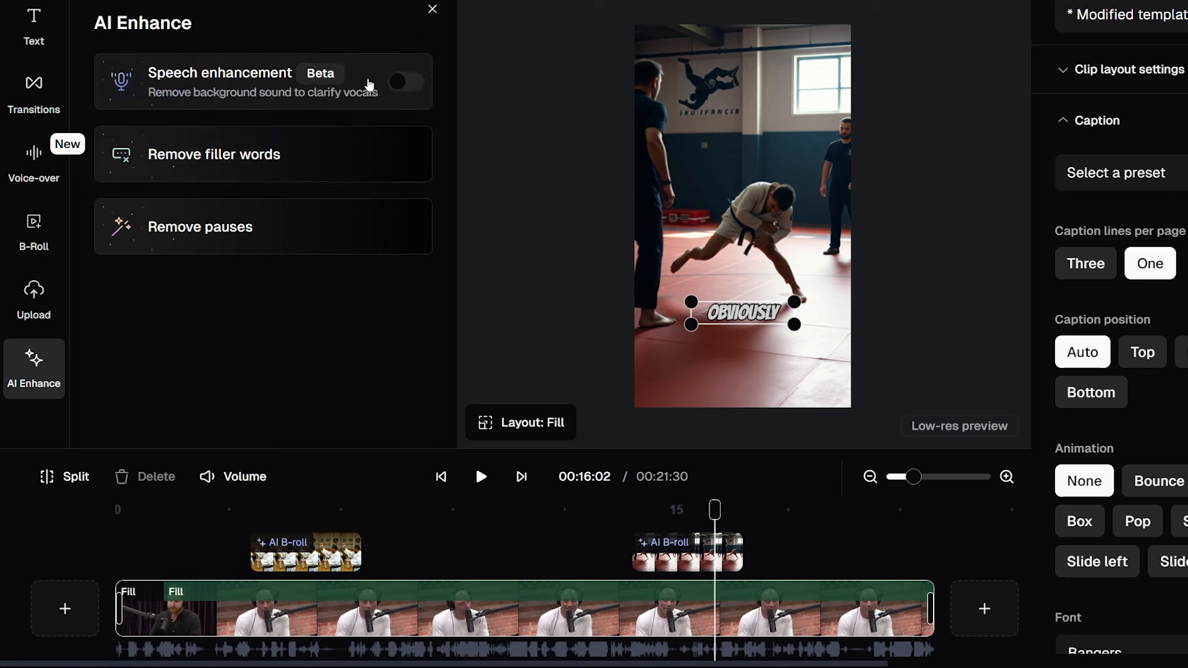
pyautogui.moveTo(366, 73)
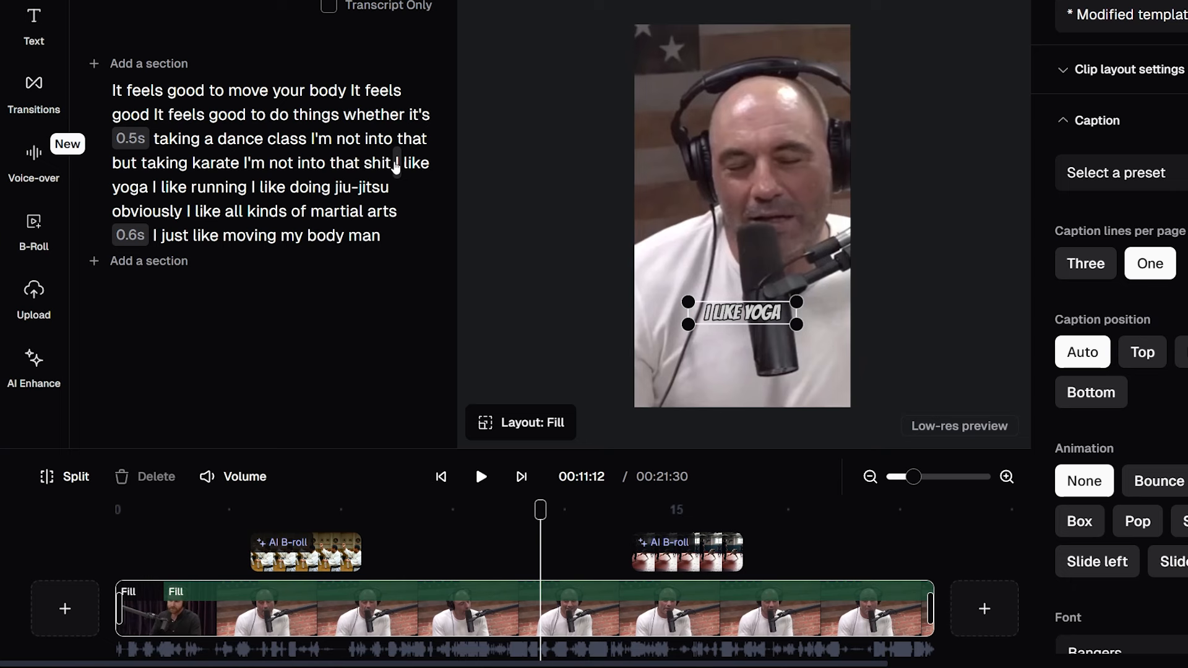
# Step: Generate a yoga studio AI image as B-roll for the transcript words 'I like yoga'
pyautogui.doubleClick(413, 163)
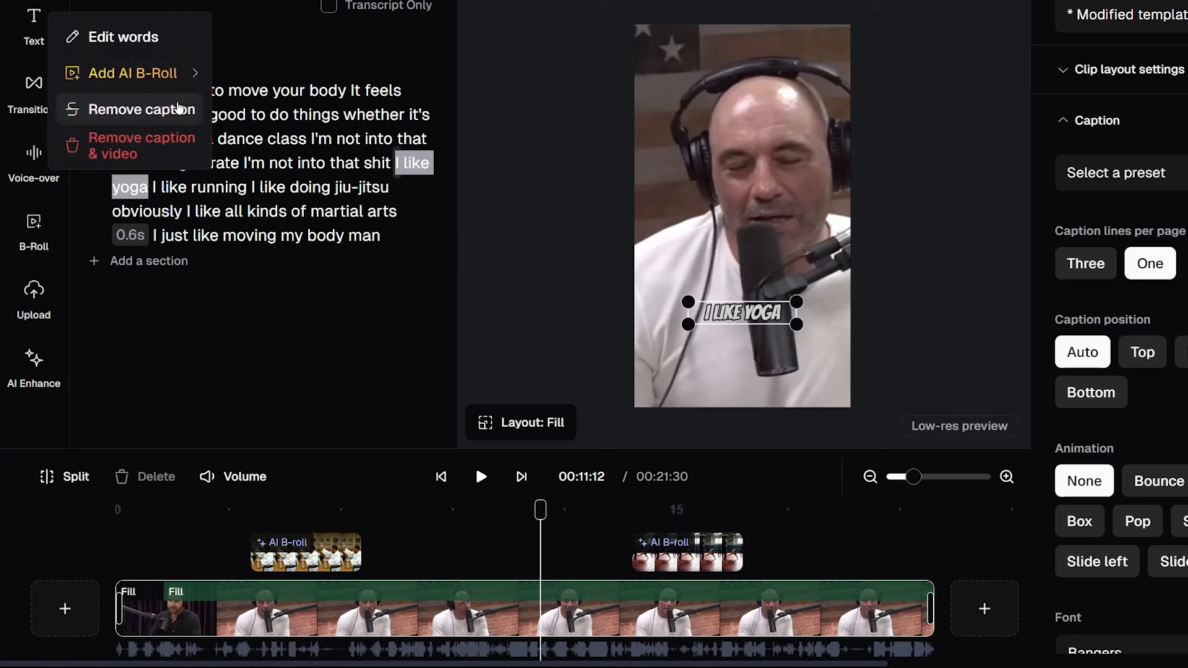
pyautogui.moveTo(130, 73)
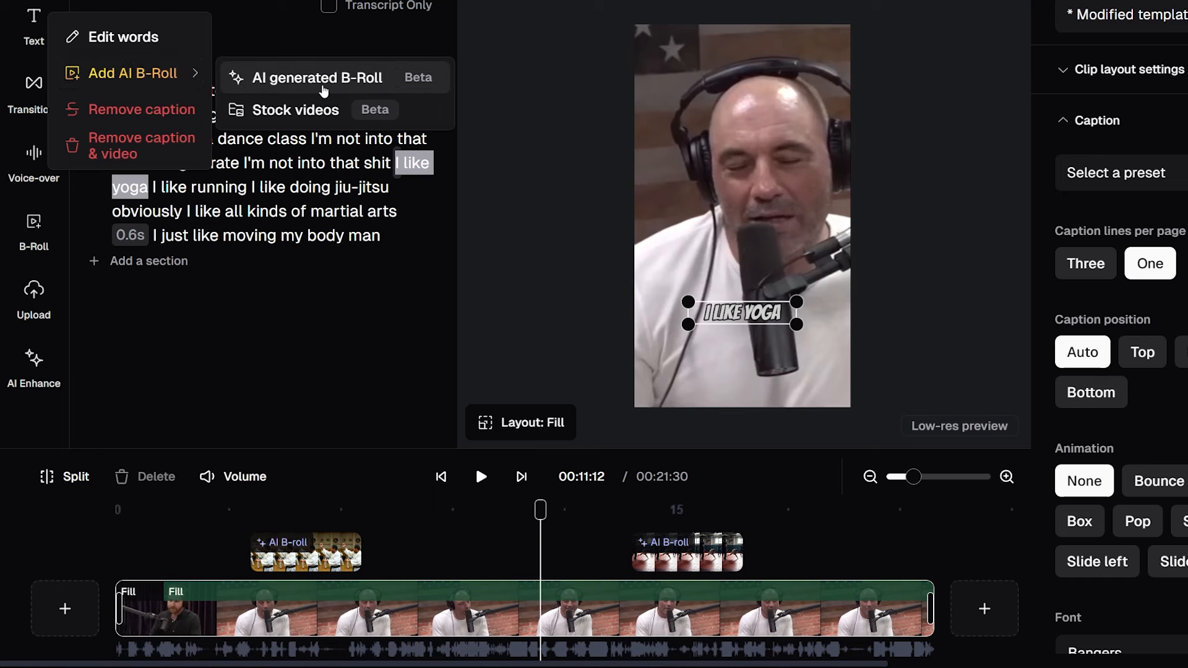
pyautogui.click(317, 77)
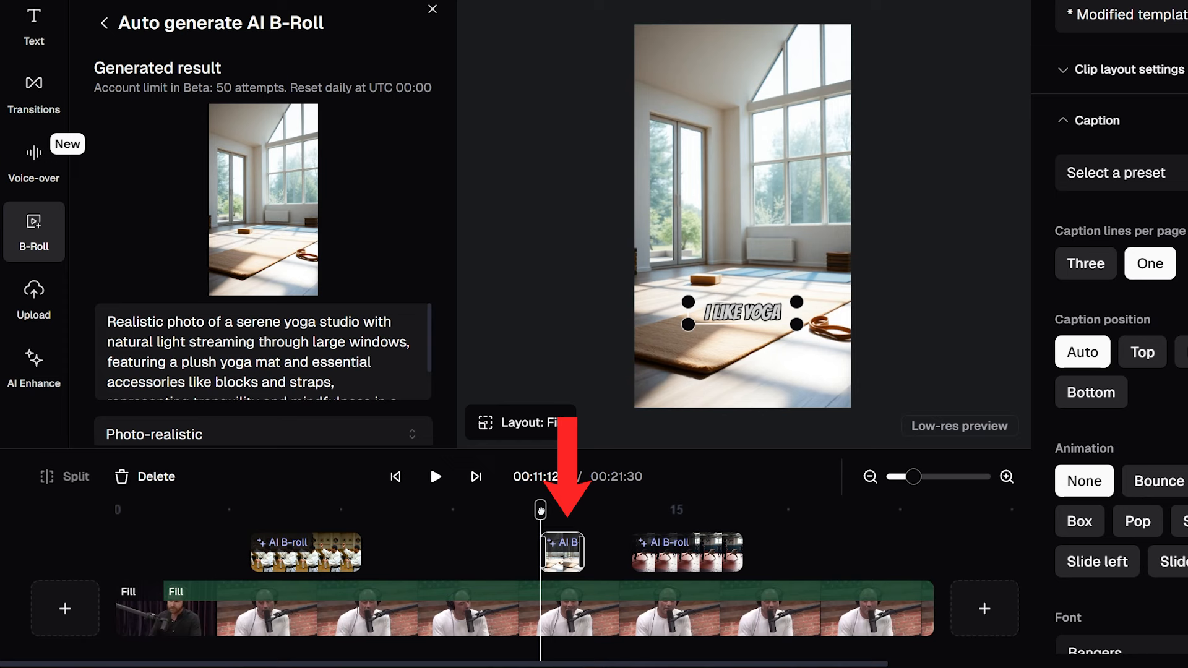
pyautogui.click(103, 22)
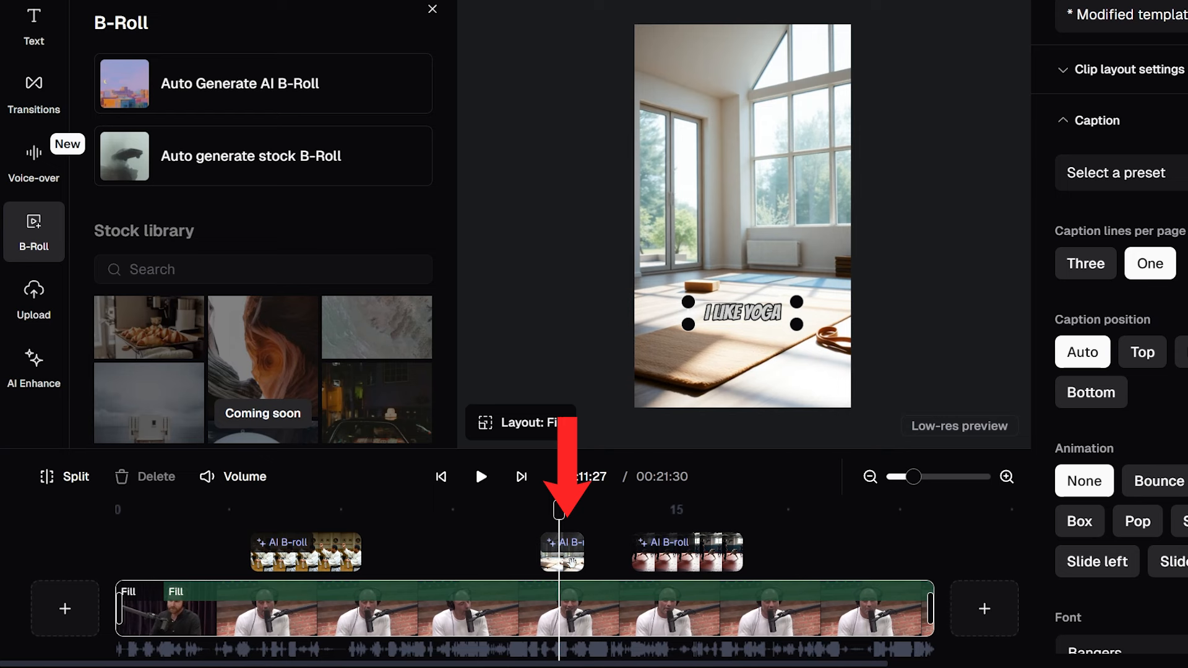
# Step: Shift the yoga studio B-roll later and stretch it to about 2.4 seconds
pyautogui.click(239, 83)
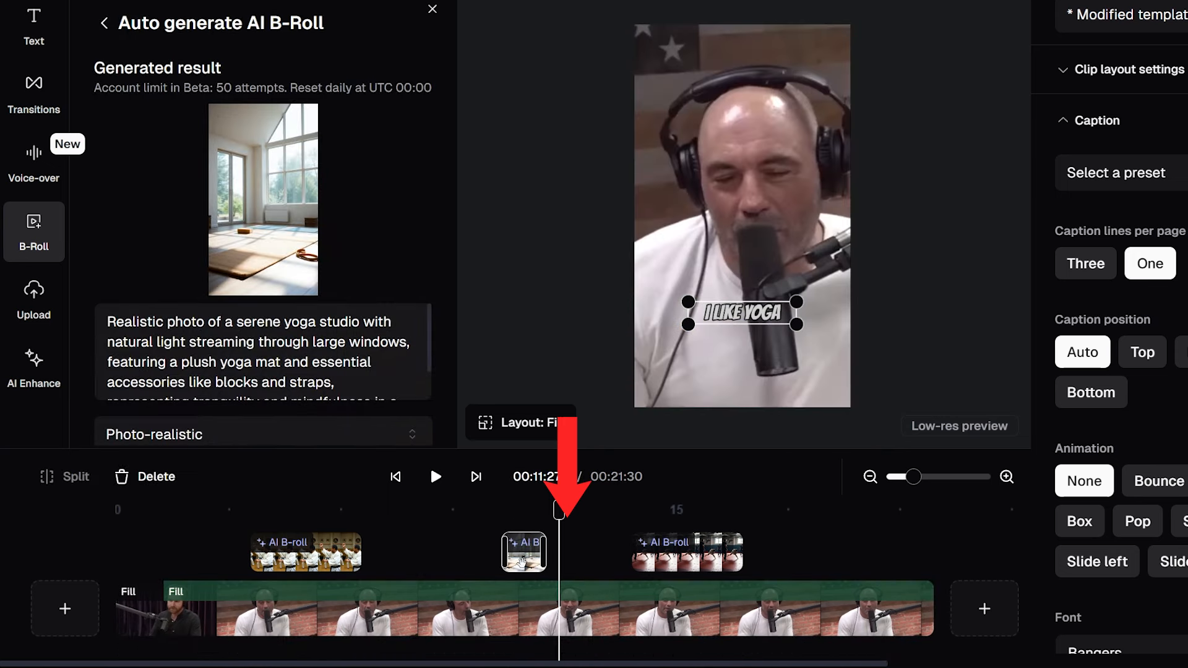
pyautogui.moveTo(522, 552); pyautogui.dragTo(589, 552)
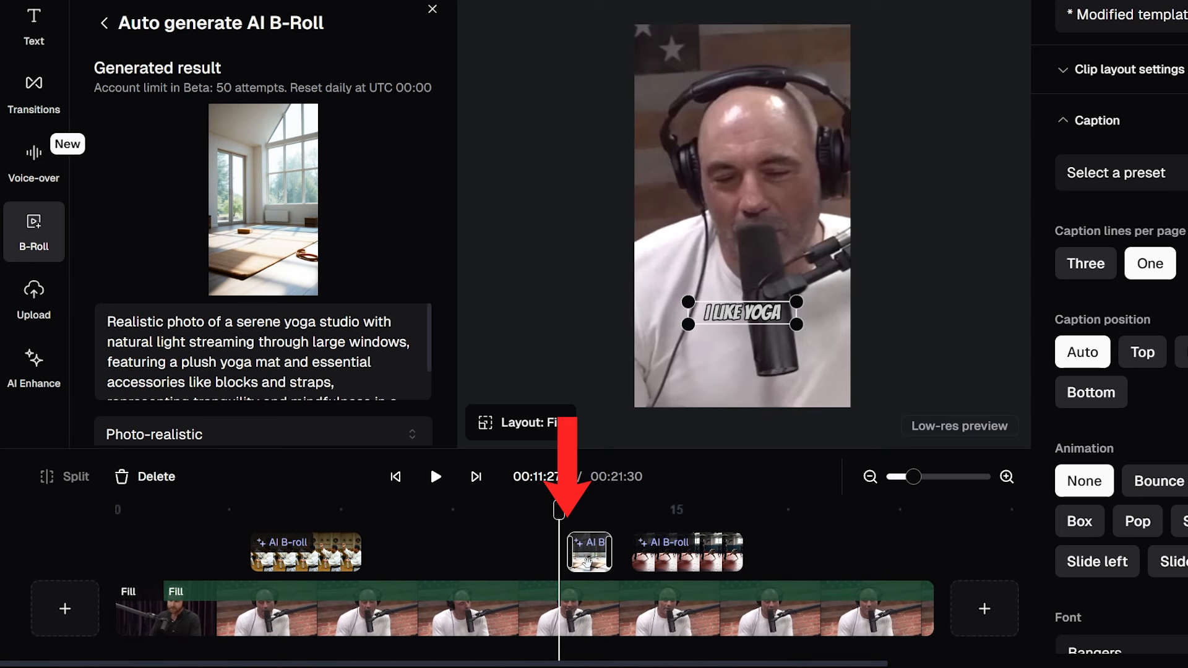
pyautogui.moveTo(589, 552); pyautogui.dragTo(535, 552)
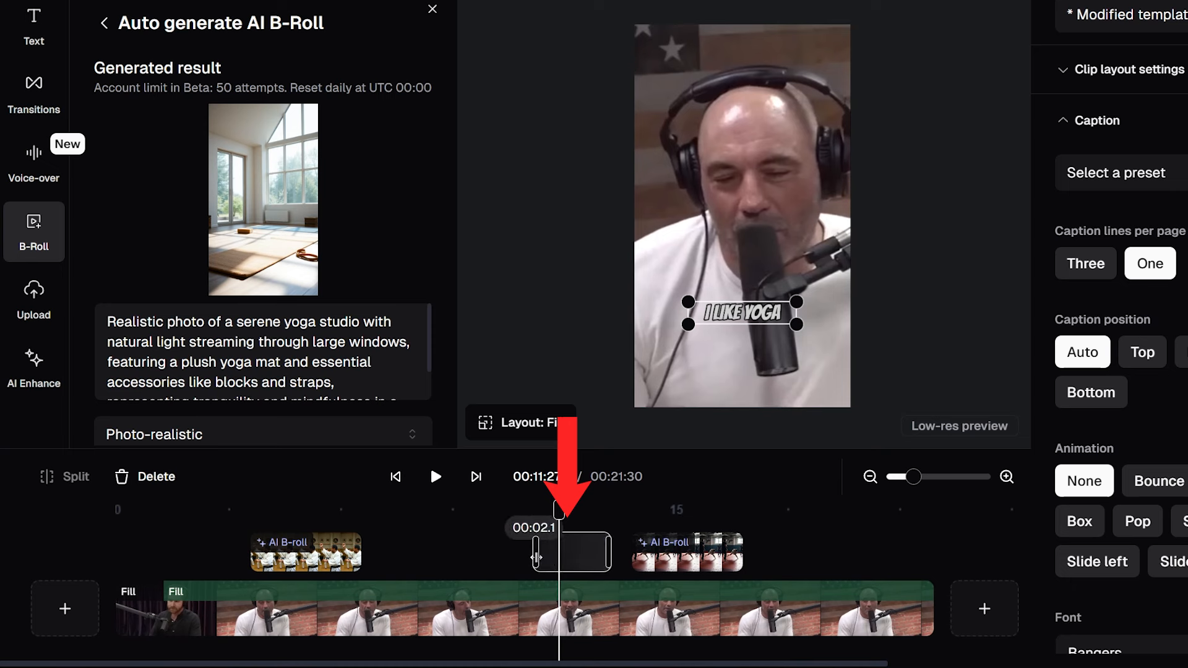
pyautogui.moveTo(538, 553); pyautogui.dragTo(527, 553)
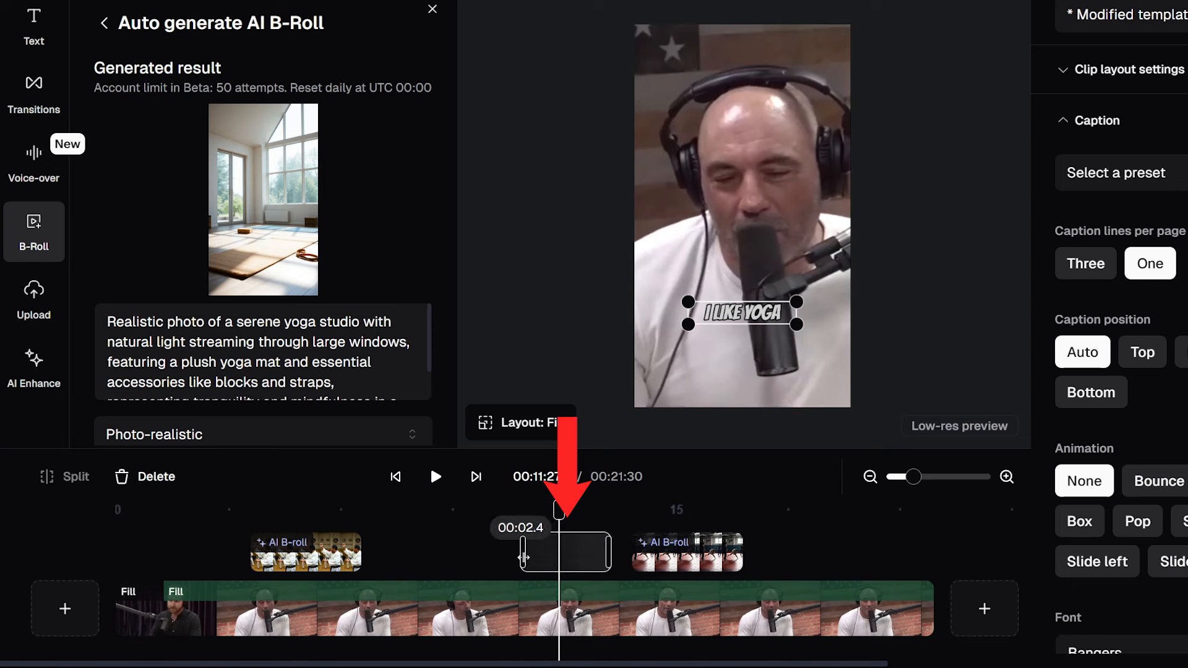
pyautogui.click(565, 552)
pyautogui.write(' a')
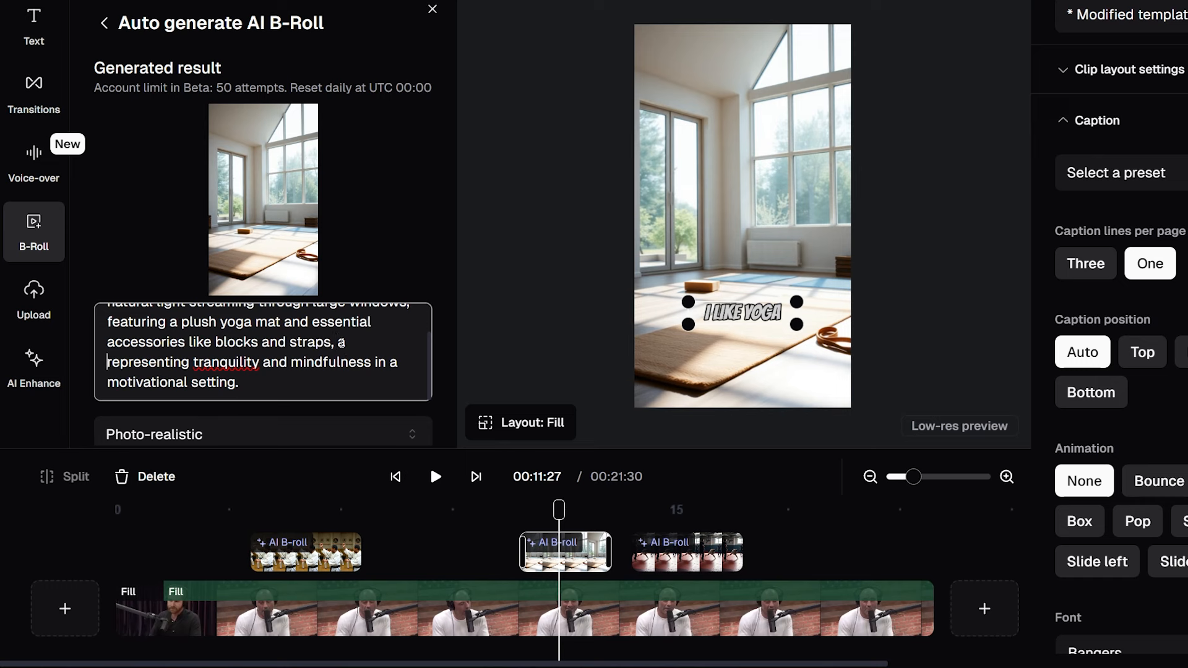
# Step: Regenerate the yoga B-roll with 'young man in a yoga pose' and choose the warrior-pose image
pyautogui.write('young man in a yoga pose,')
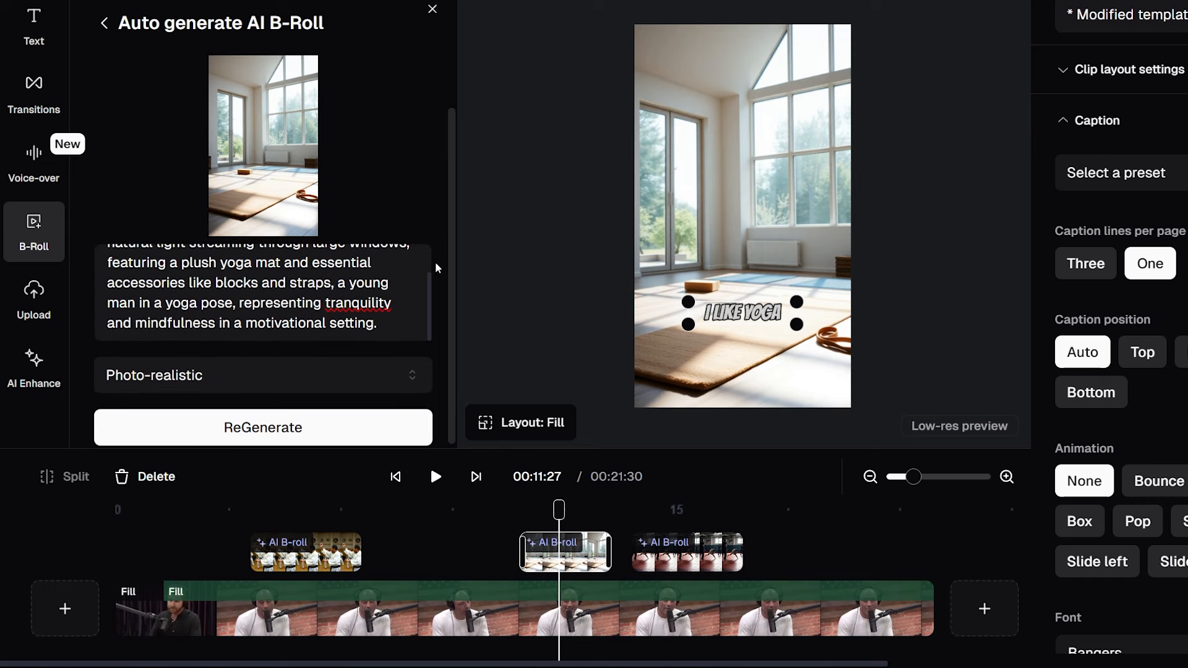
pyautogui.click(263, 427)
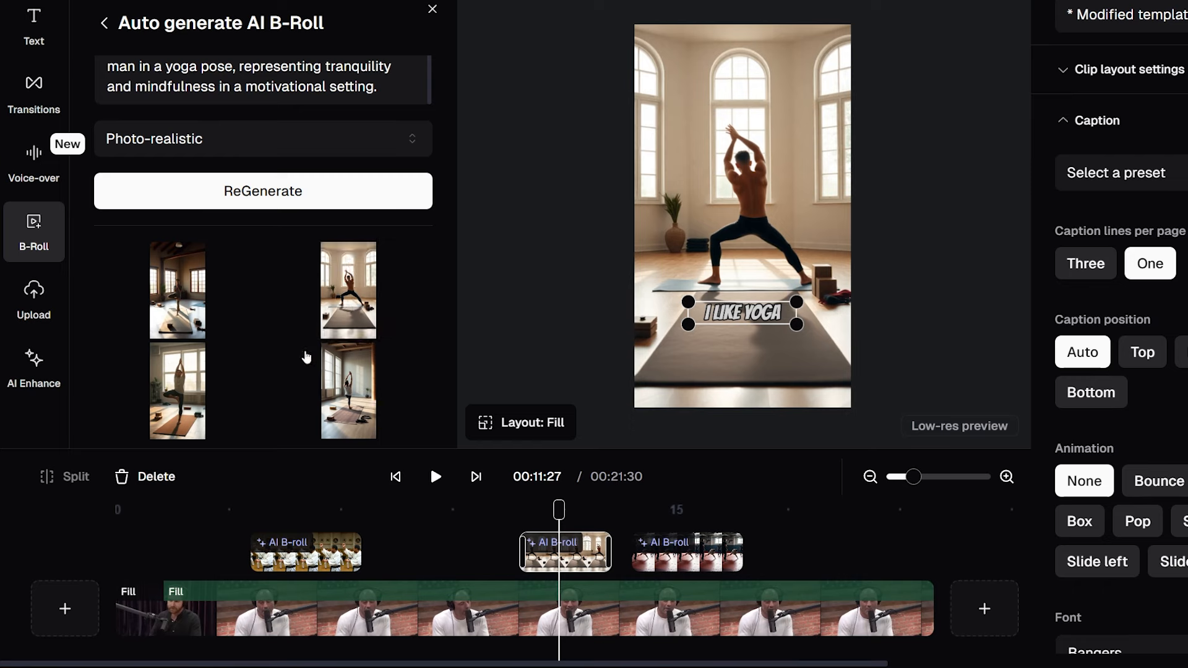
pyautogui.click(177, 391)
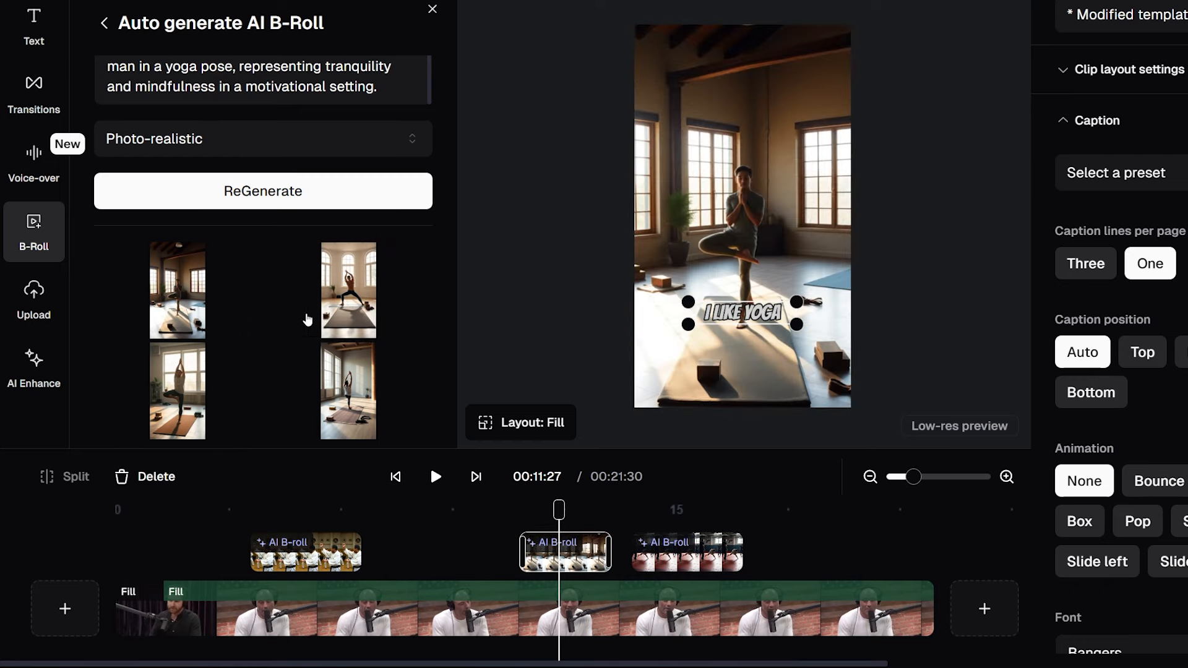
pyautogui.click(347, 290)
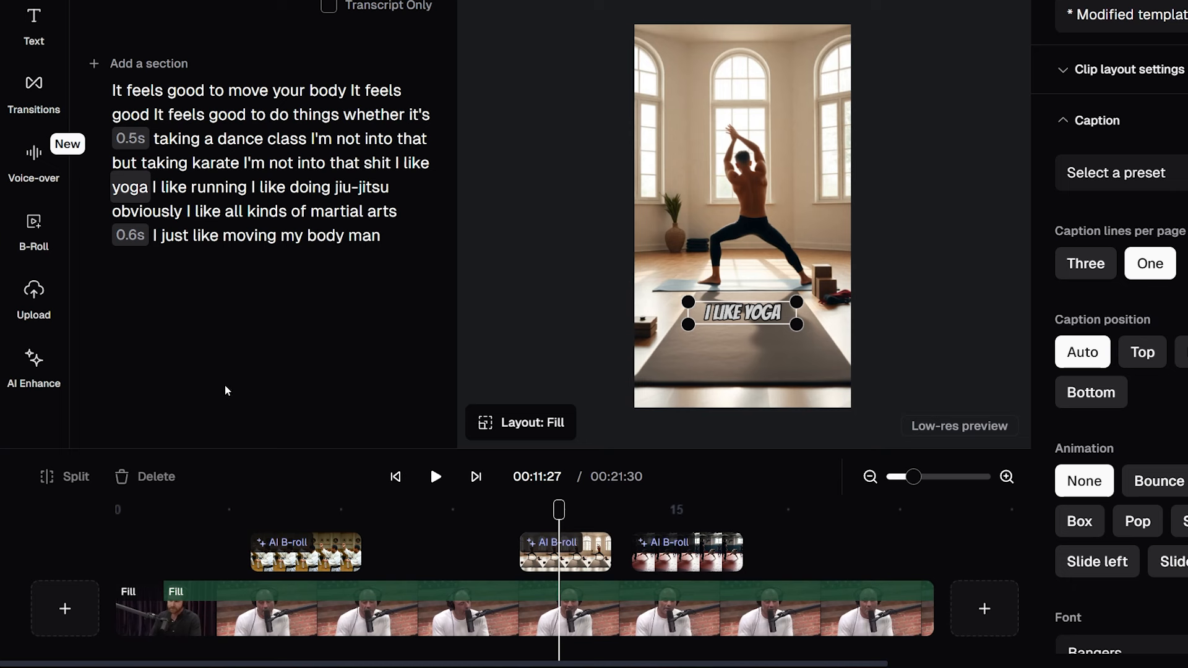
# Step: Add the uploaded karate gi image to the timeline and move it under the KARATE caption
pyautogui.click(34, 299)
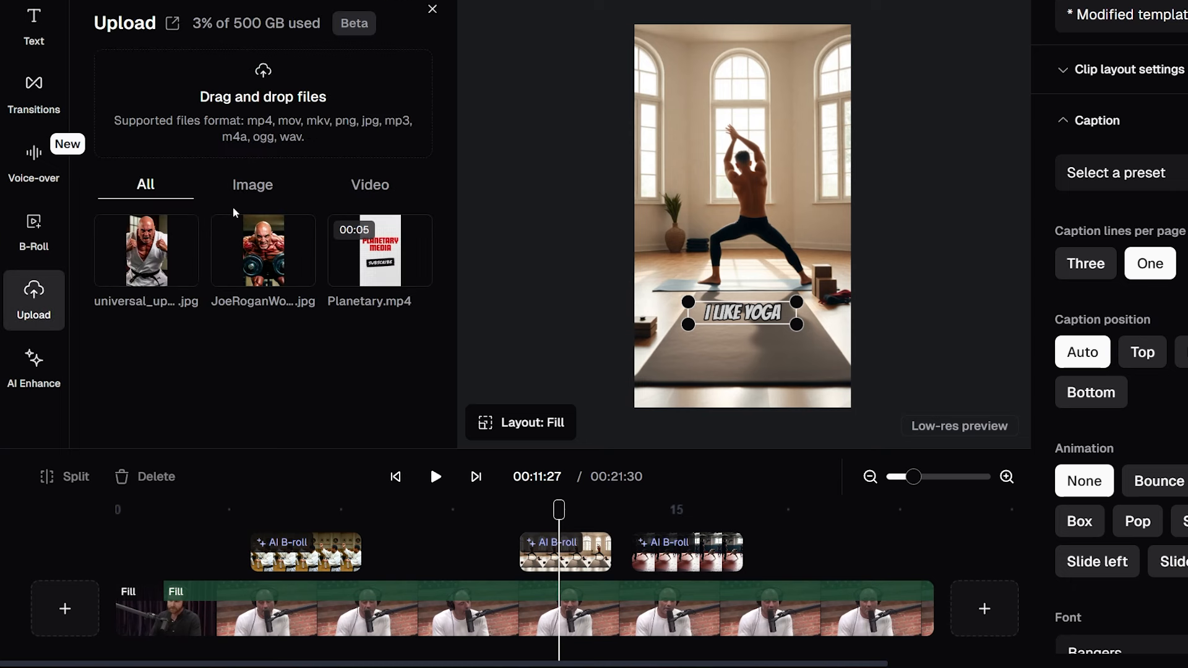
pyautogui.click(253, 184)
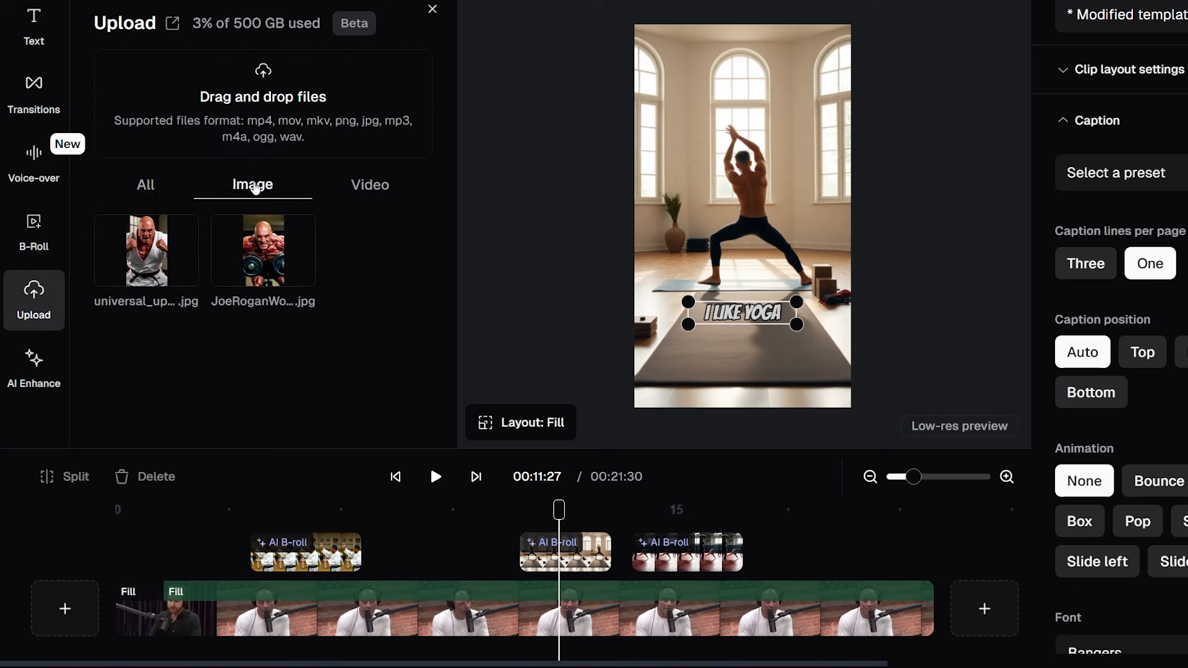
pyautogui.moveTo(394, 350)
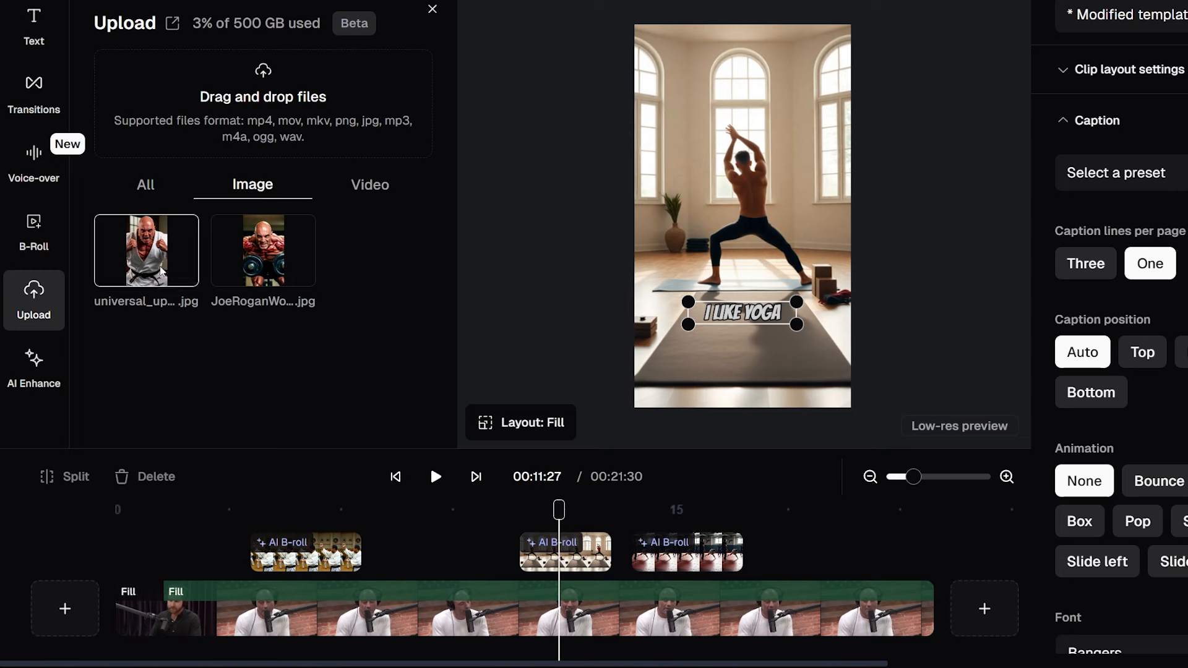
pyautogui.rightClick(146, 250)
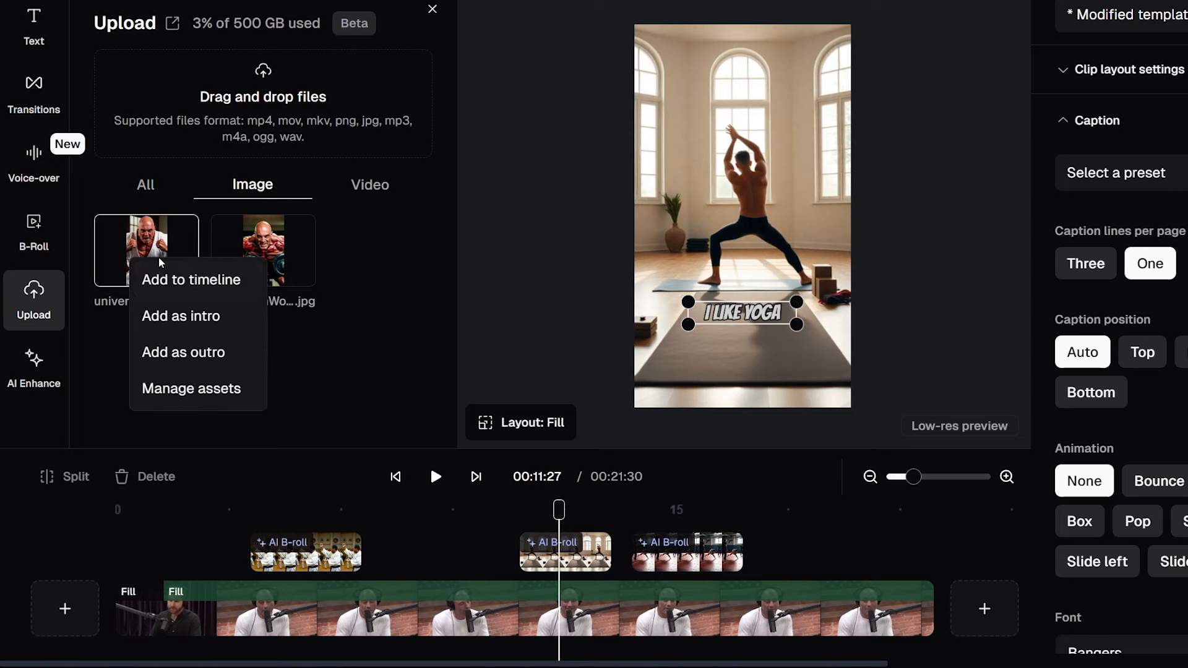
pyautogui.moveTo(204, 290)
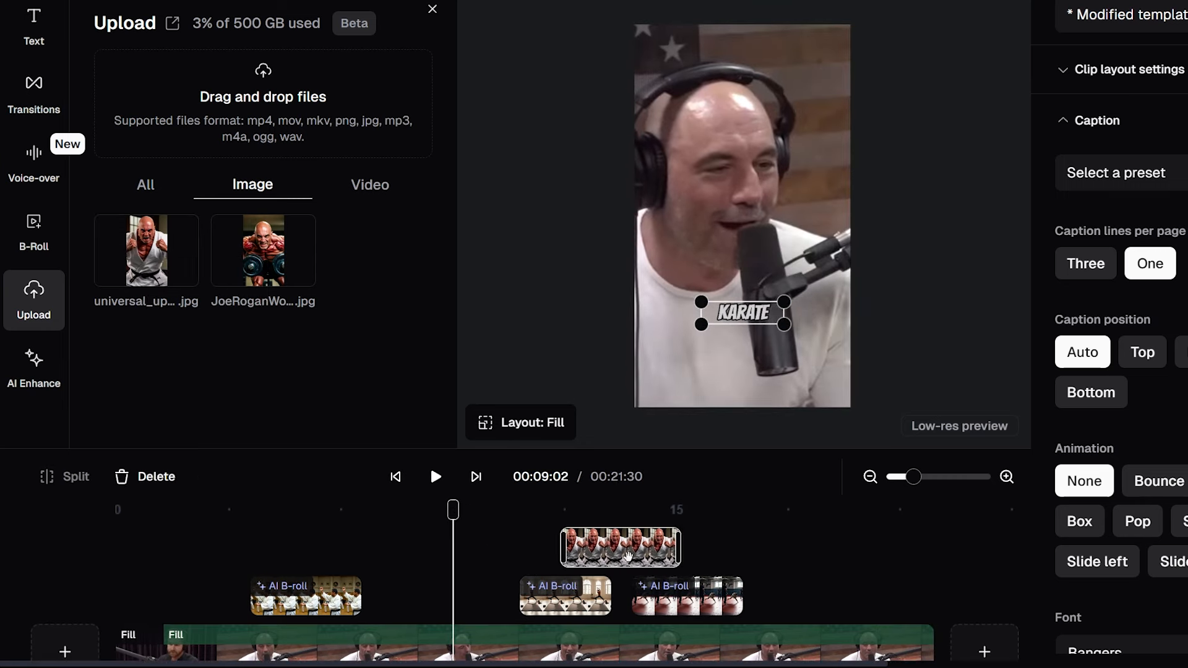
pyautogui.moveTo(620, 545); pyautogui.dragTo(455, 545)
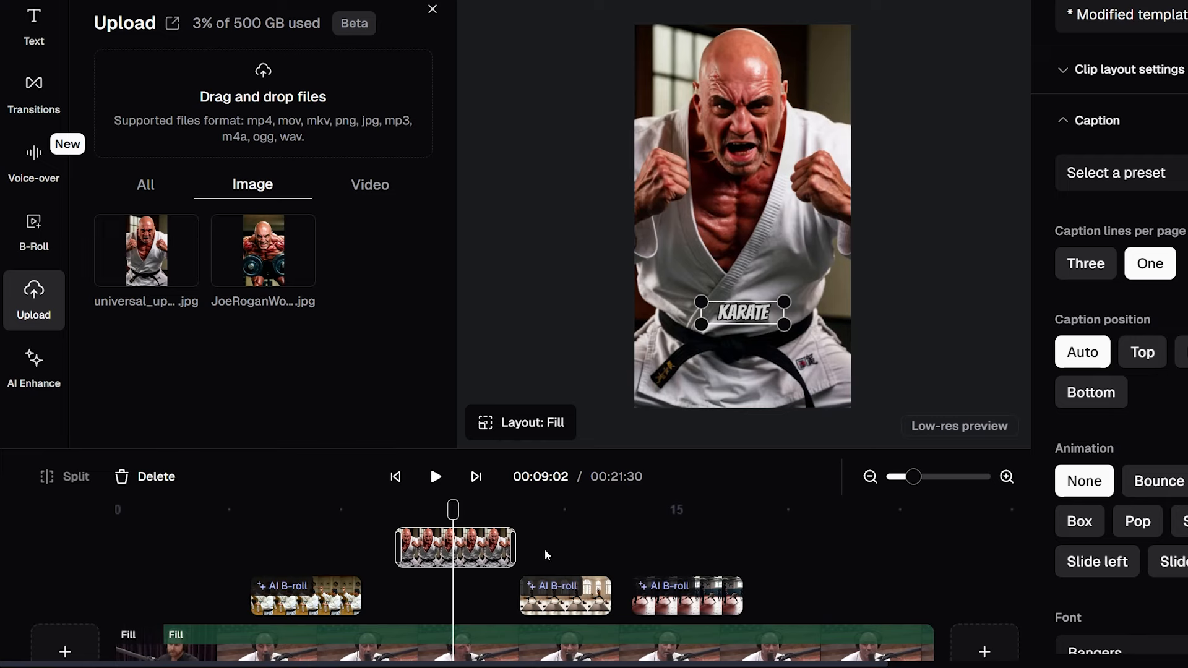
pyautogui.moveTo(684, 463)
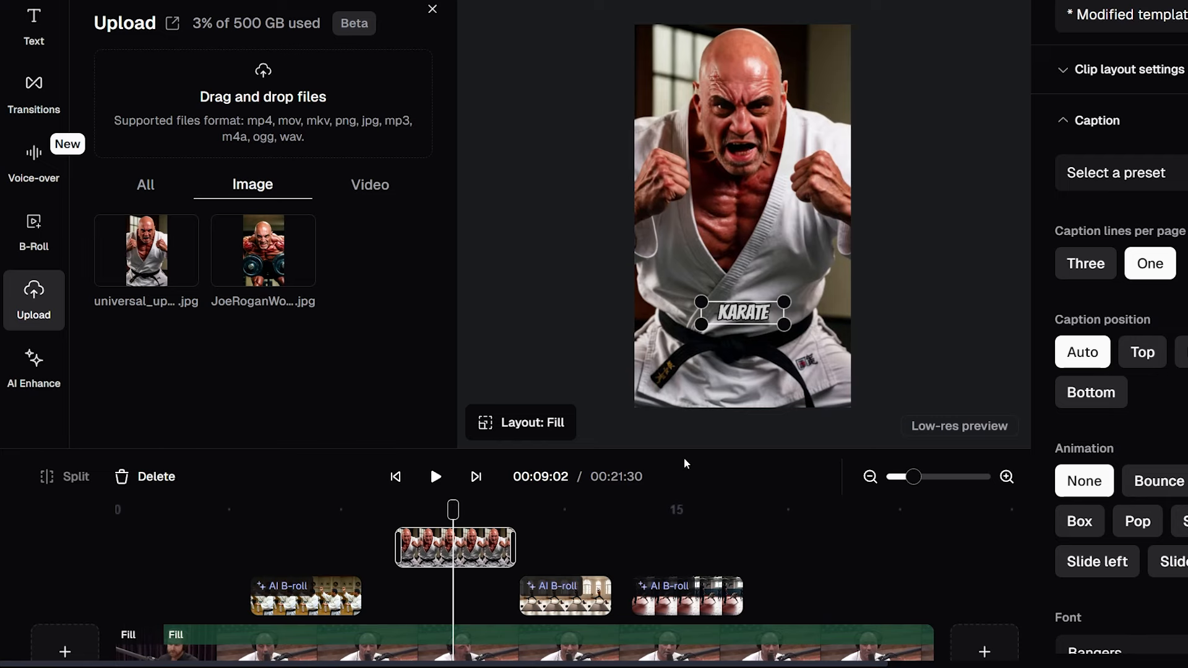